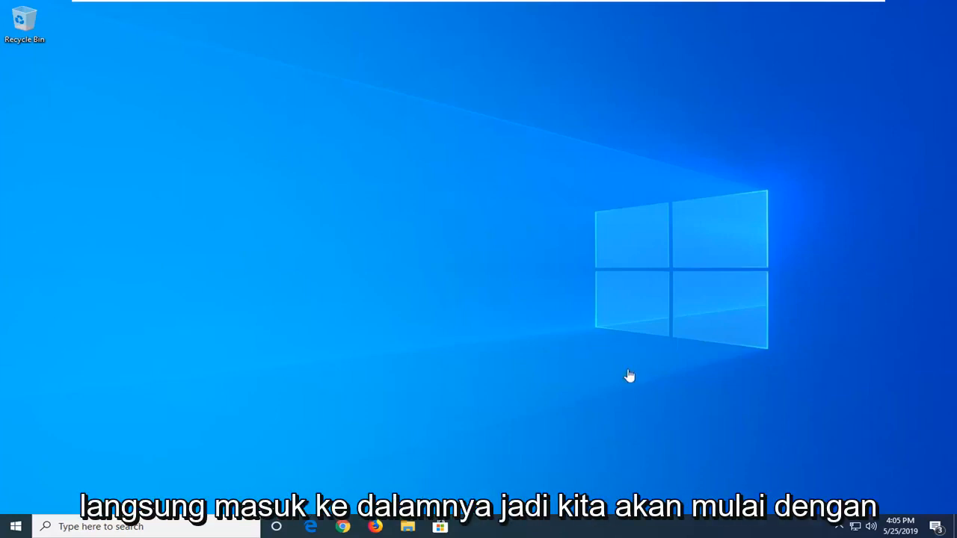
pyautogui.moveTo(36, 518)
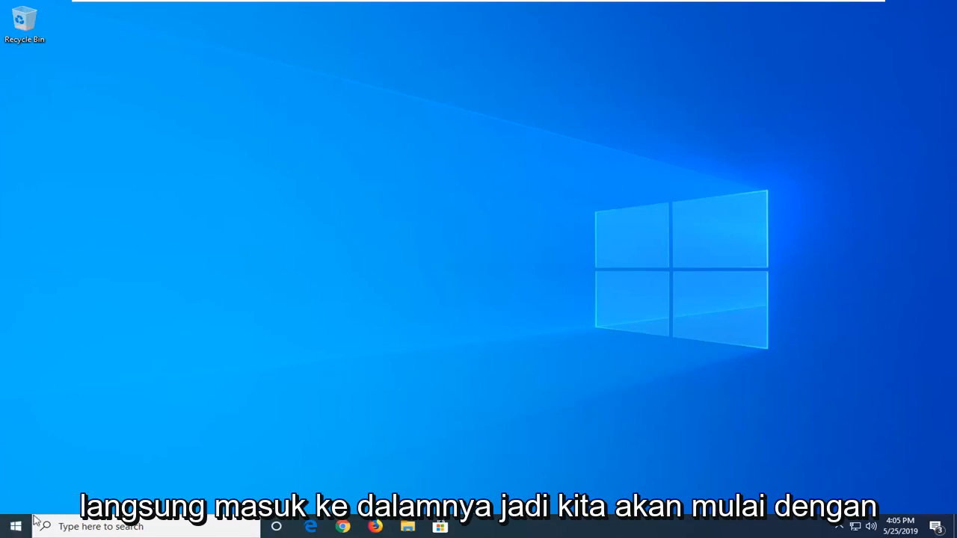
# - Search the Start menu for 'windows powershell' and run it as administrator
pyautogui.click(12, 525)
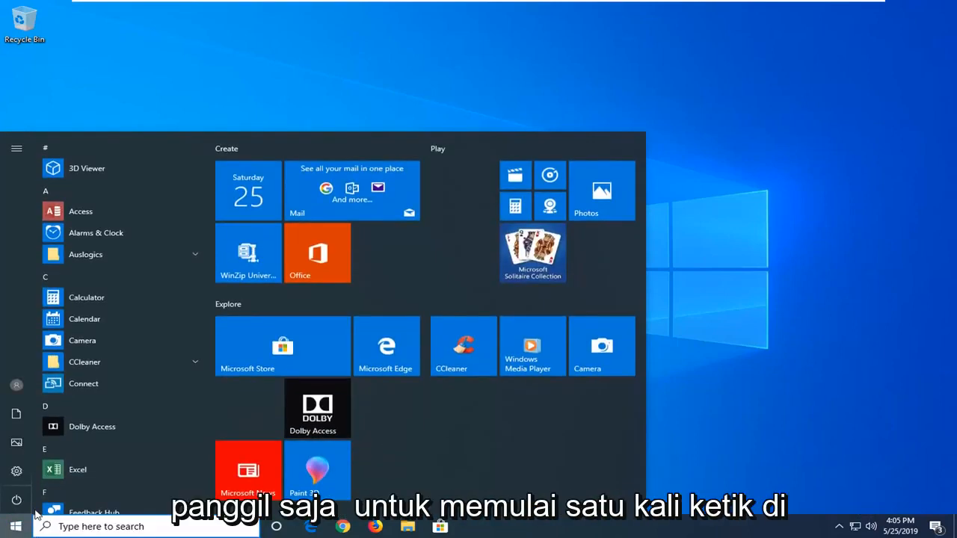
pyautogui.write('windows')
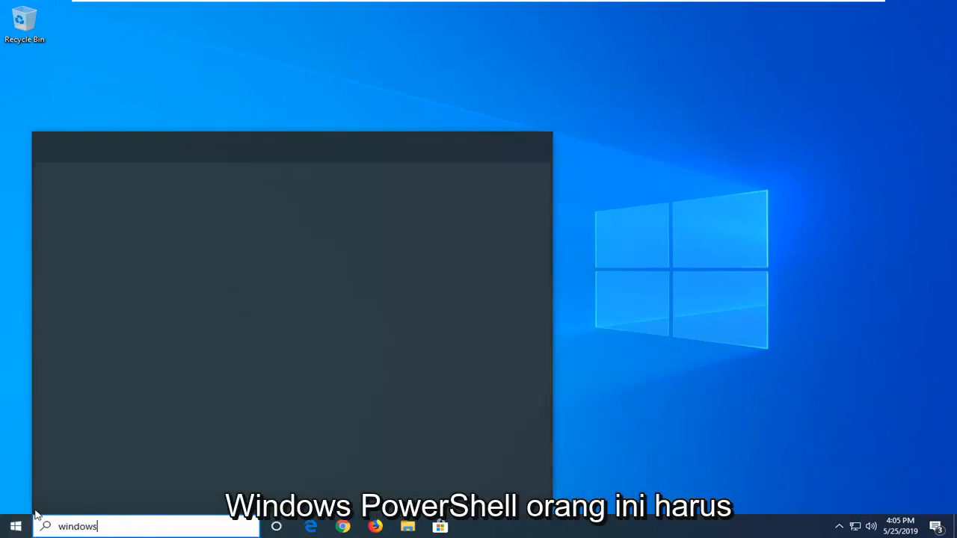
pyautogui.write('powershell')
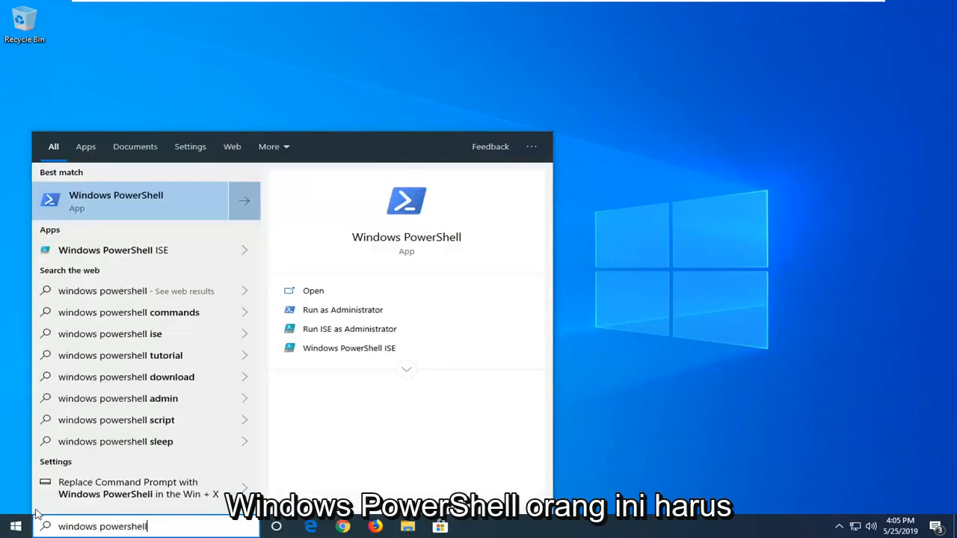
pyautogui.moveTo(115, 198)
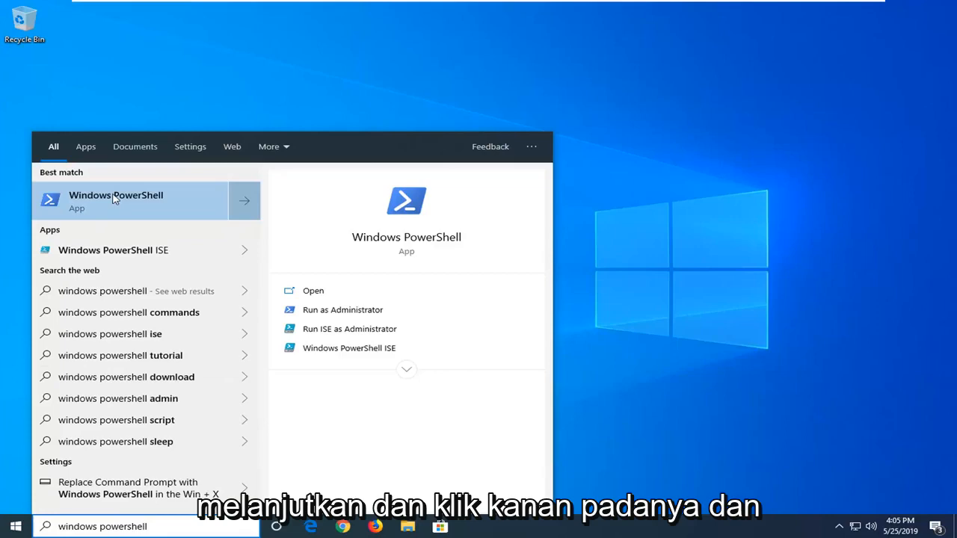
pyautogui.rightClick(114, 200)
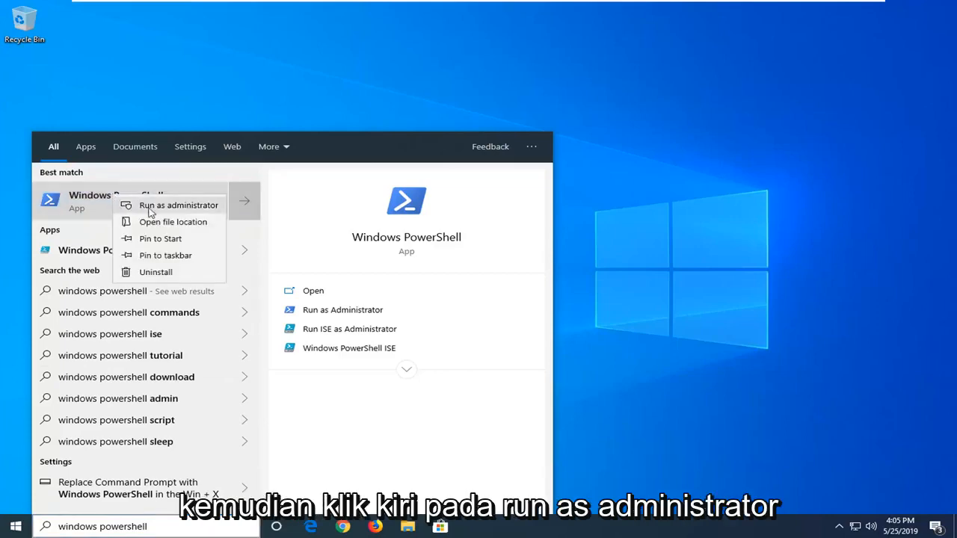
pyautogui.click(178, 205)
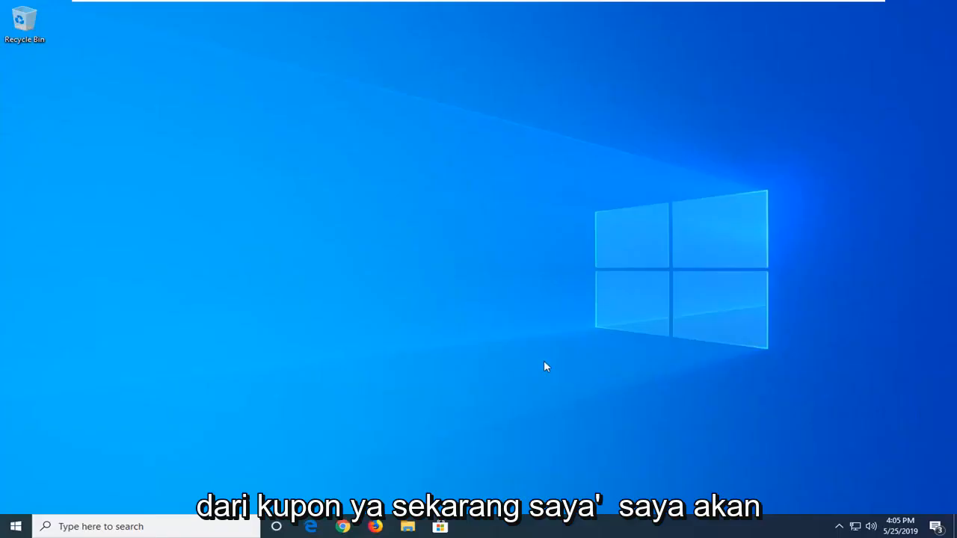
# - Approve the UAC prompt, paste and run the reinstall command, then close PowerShell
pyautogui.click(465, 528)
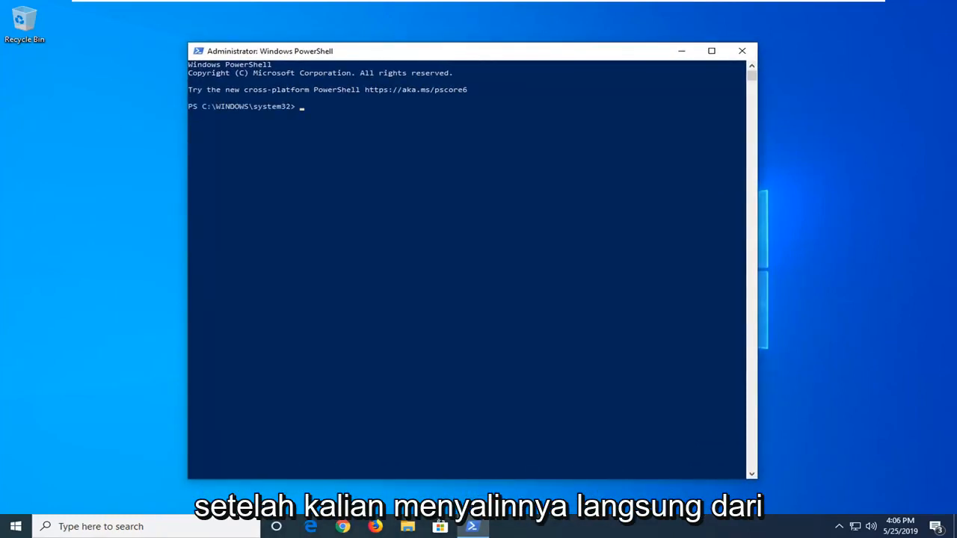
pyautogui.moveTo(408, 52)
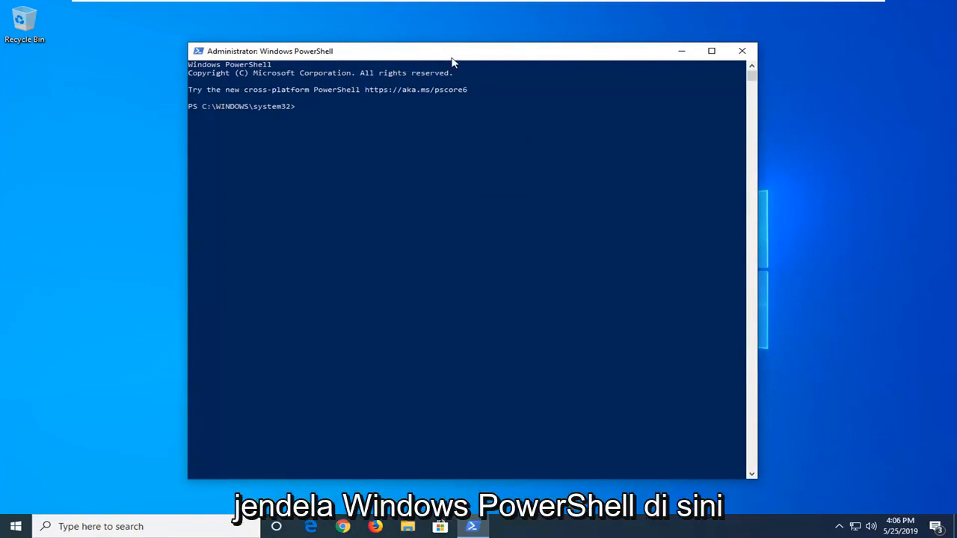
pyautogui.rightClick(455, 58)
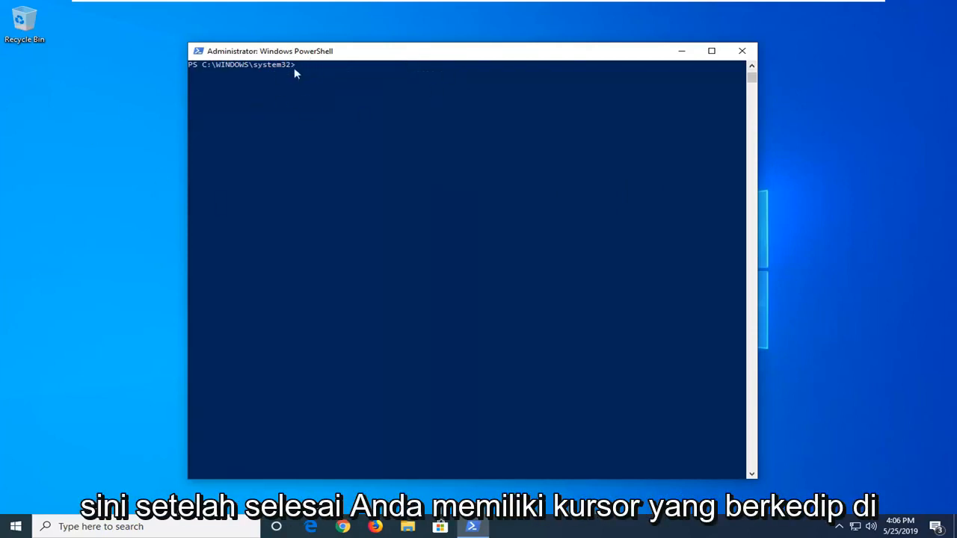
pyautogui.click(740, 51)
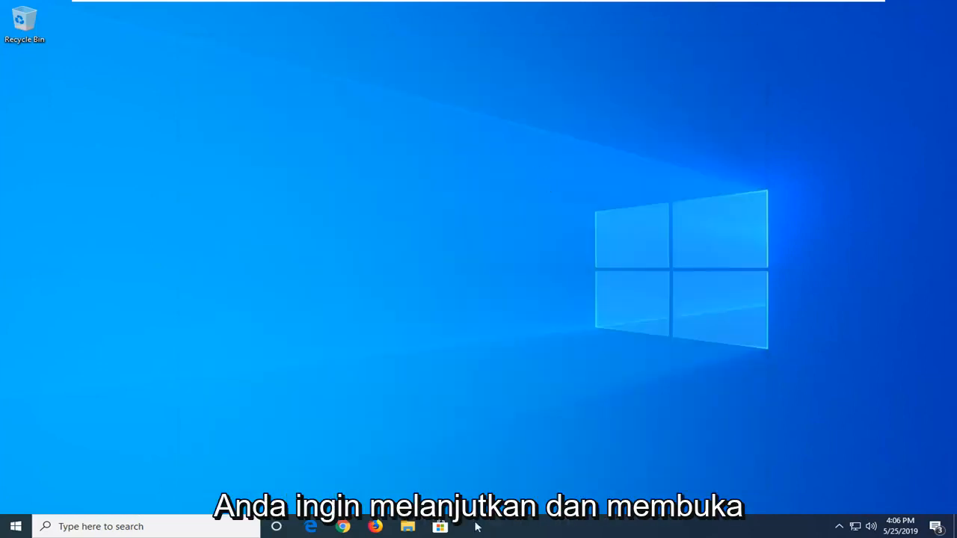
# - Launch the Microsoft Store app by searching 'store' from Start
pyautogui.click(13, 527)
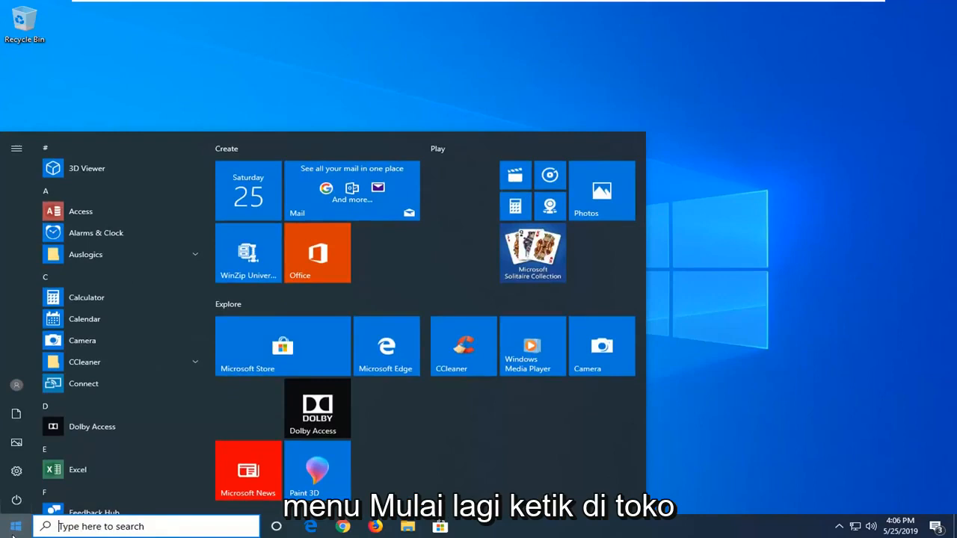
pyautogui.write('store')
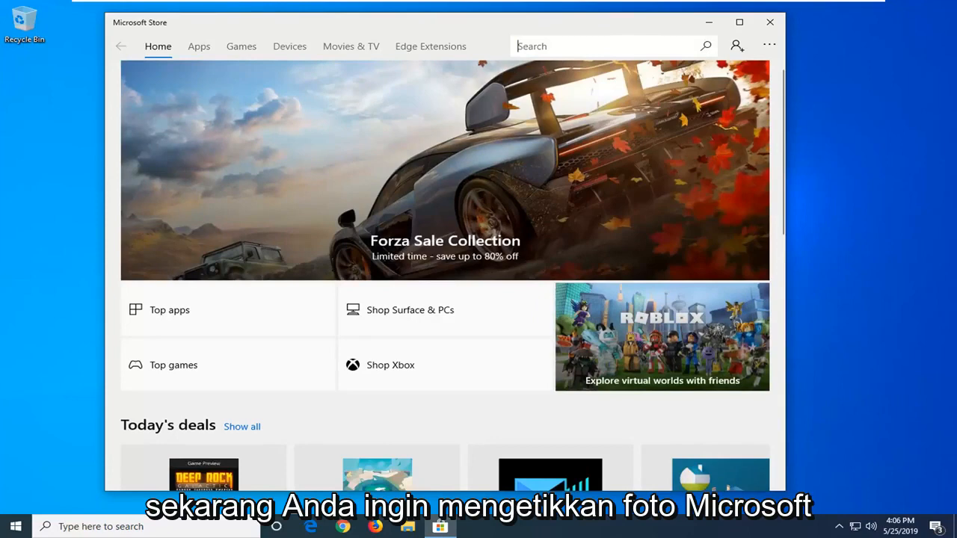
# - Search the Store for 'microsoft photos' and open the Microsoft Photos app page
pyautogui.write('mic')
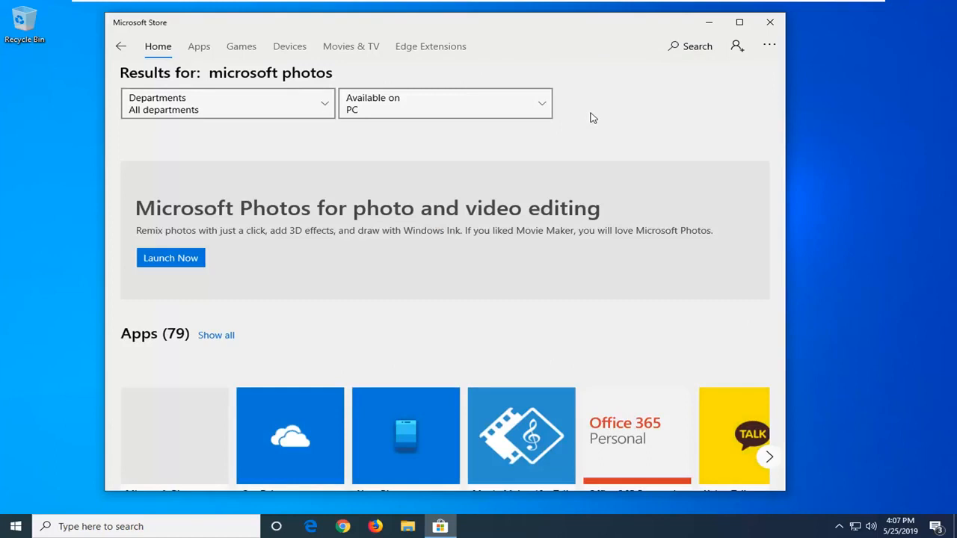
pyautogui.scroll(-3)
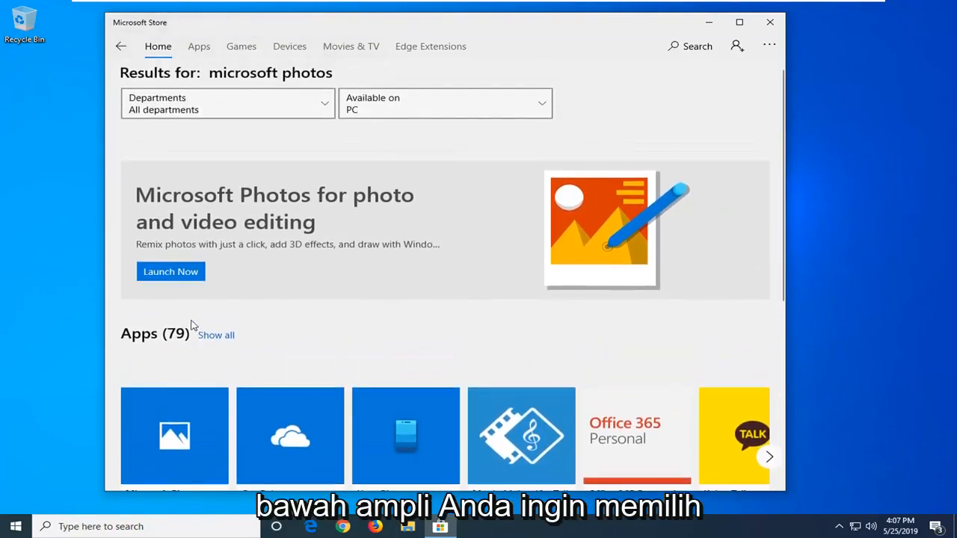
pyautogui.scroll(-3)
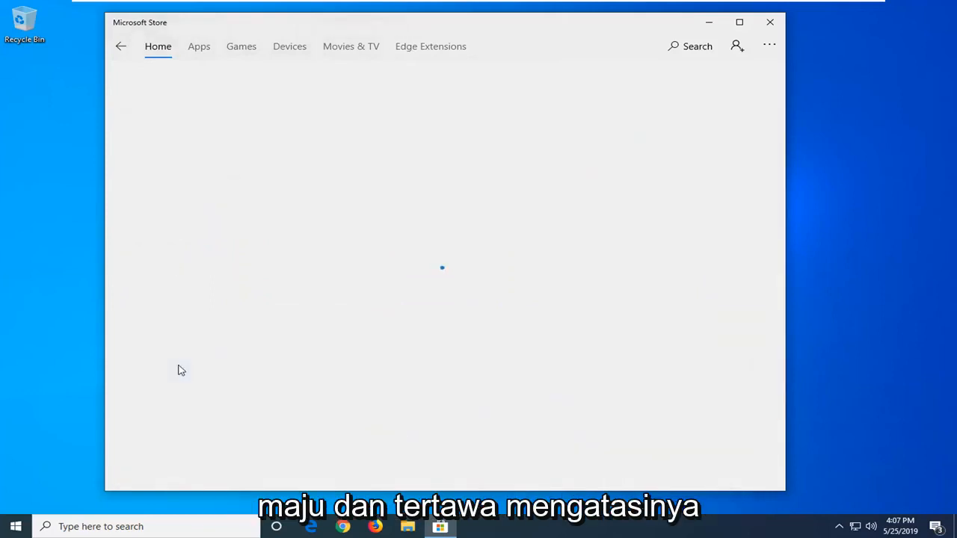
pyautogui.click(199, 46)
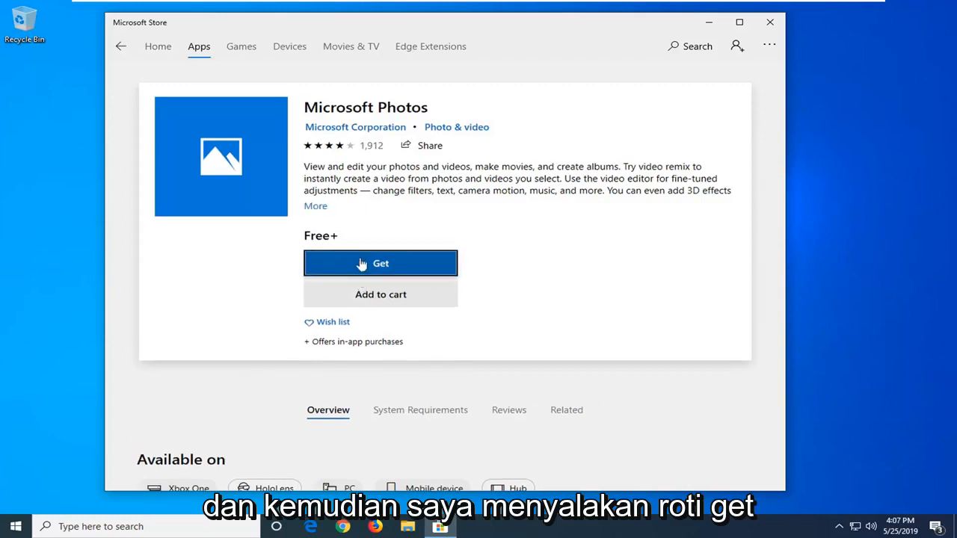
# - Request Microsoft Photos with Get until the cross-device sign-in prompt appears
pyautogui.click(381, 263)
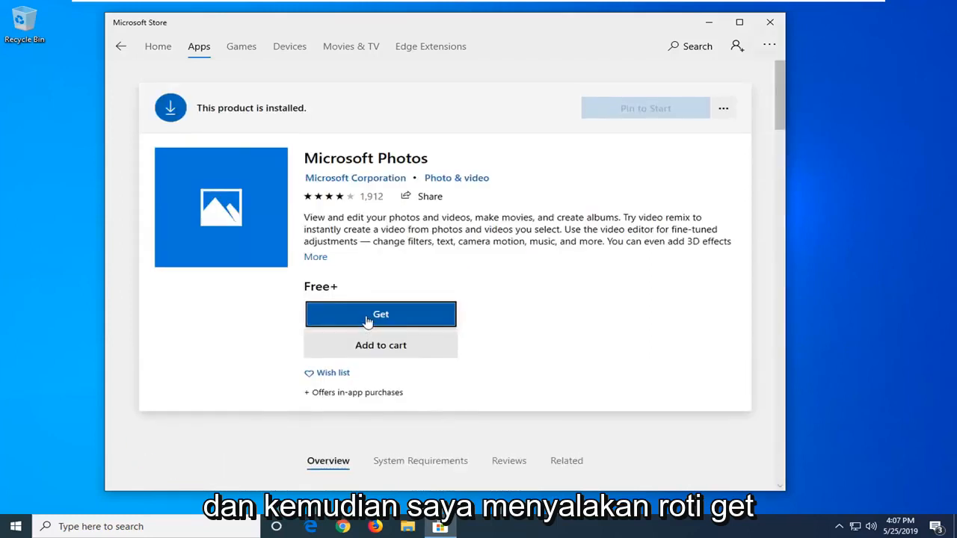
pyautogui.click(381, 314)
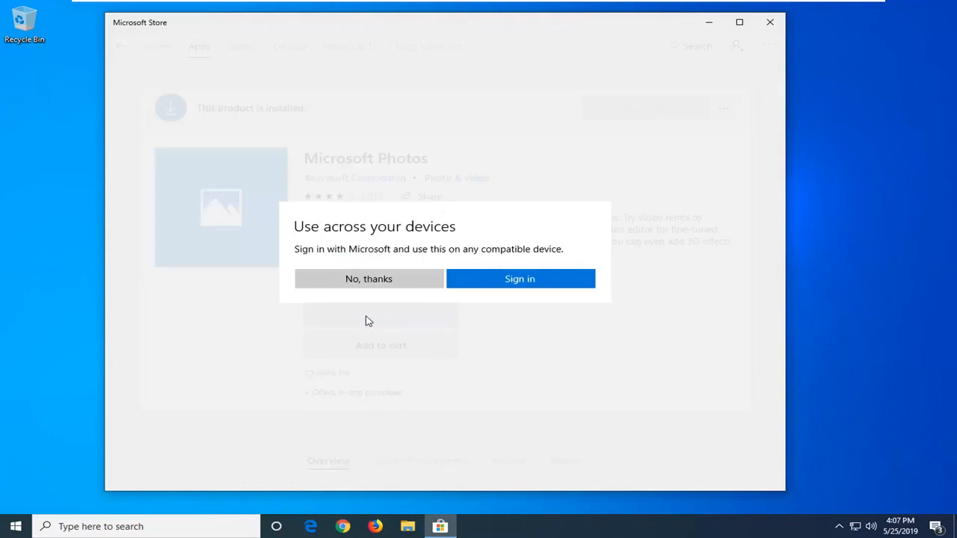
pyautogui.moveTo(541, 281)
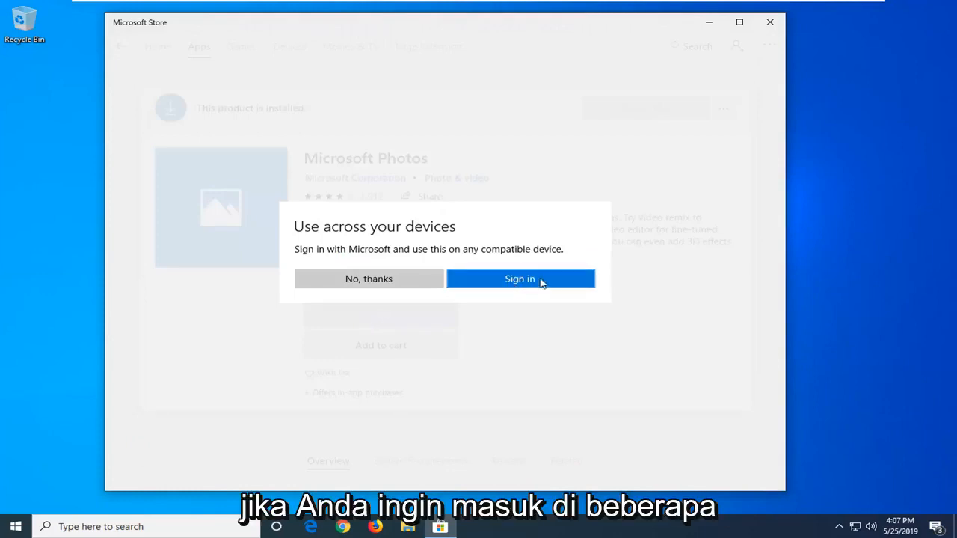
pyautogui.moveTo(382, 287)
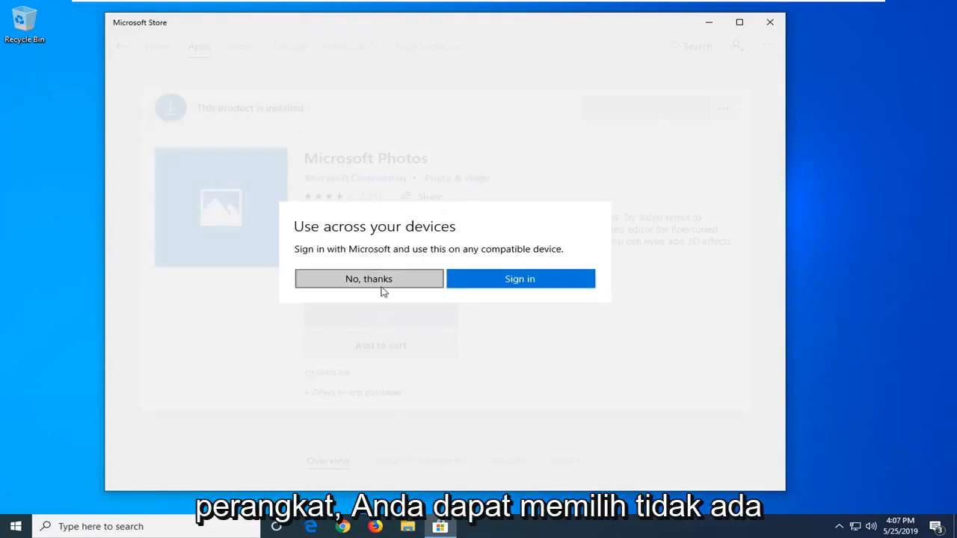
# - Choose 'No, thanks' on the sign-in offer, then exit the Microsoft Store
pyautogui.click(368, 279)
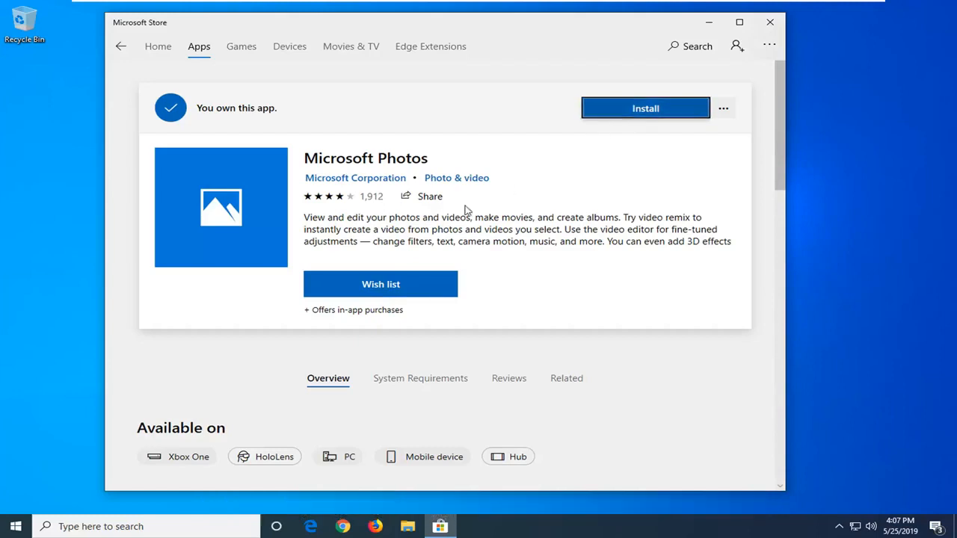
pyautogui.moveTo(617, 122)
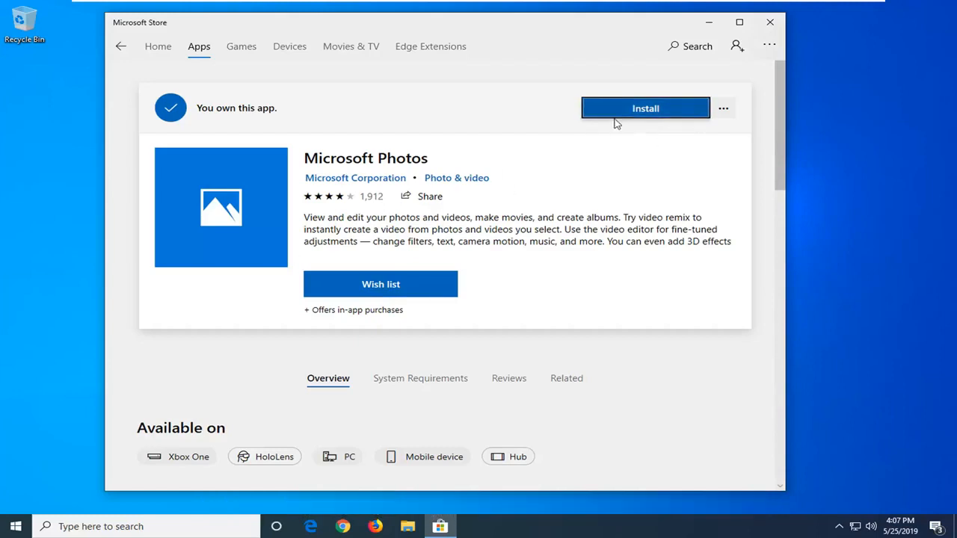
pyautogui.moveTo(591, 171)
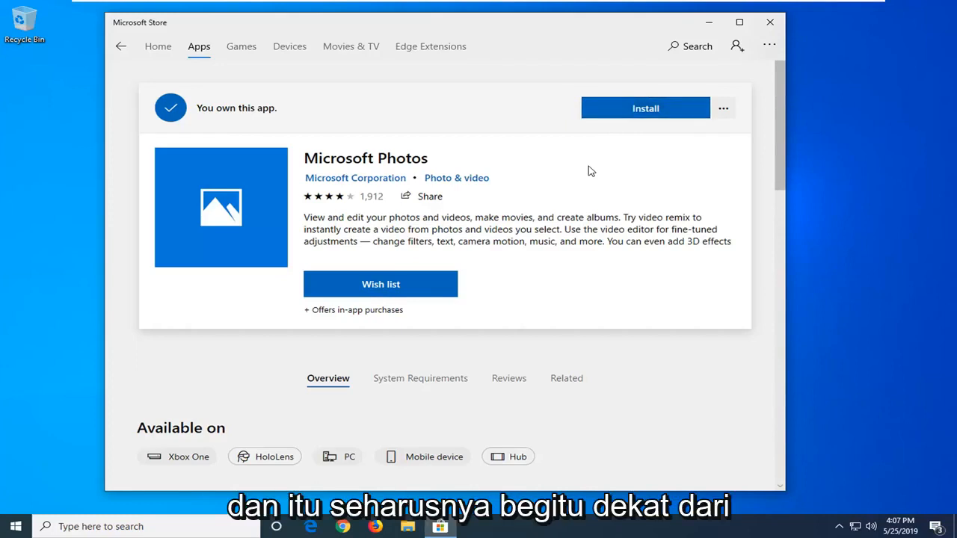
pyautogui.moveTo(768, 23)
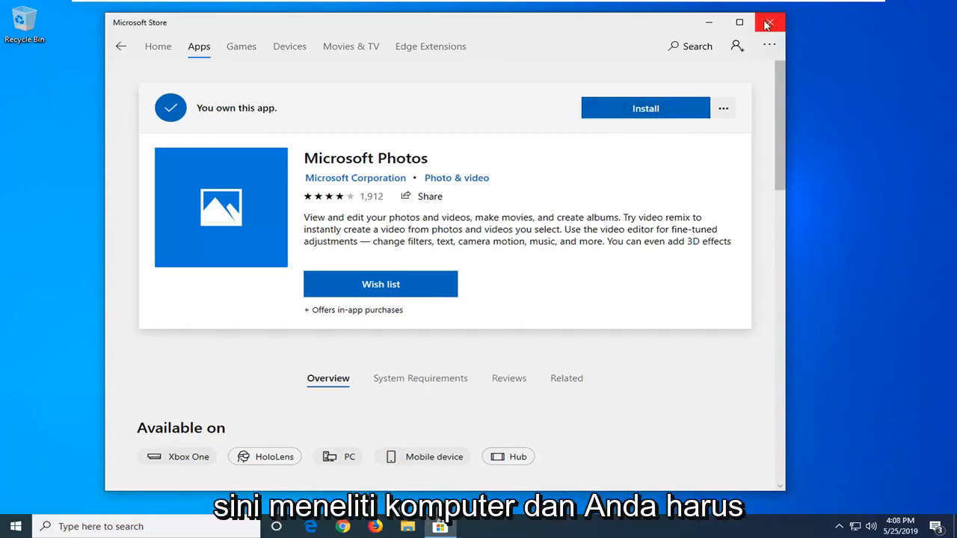
pyautogui.click(766, 20)
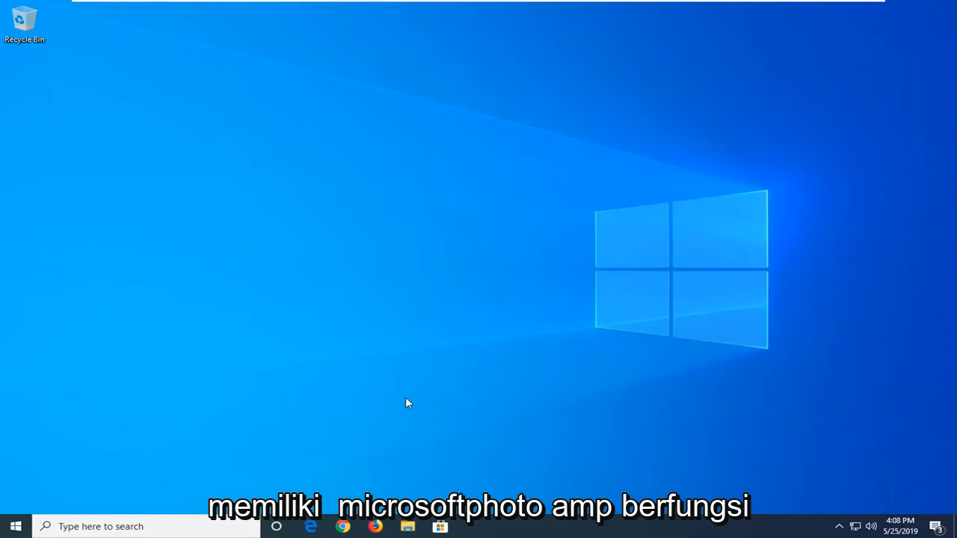